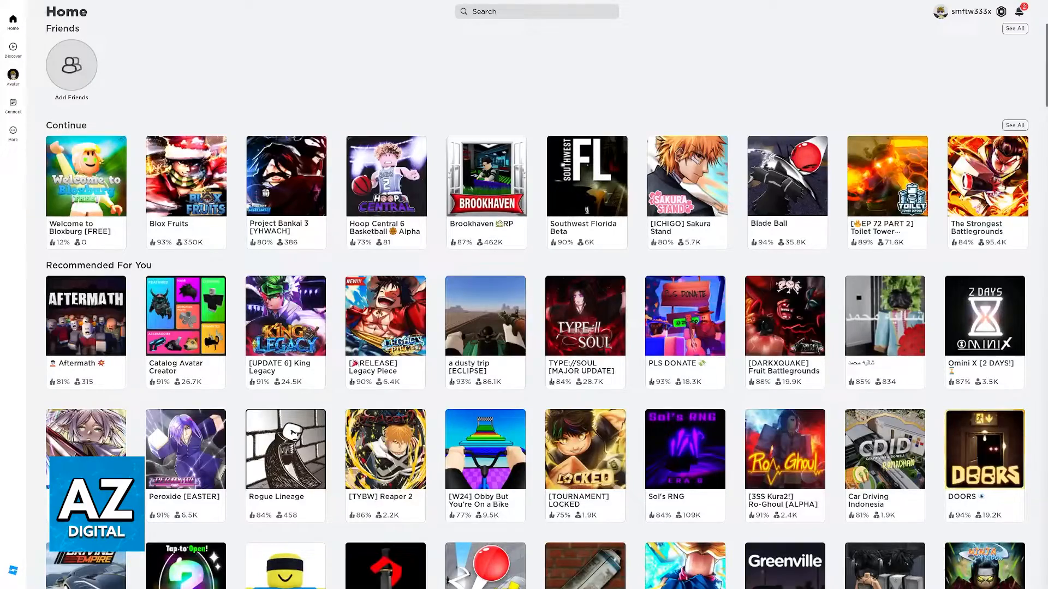
Step: Scroll down through the Home page game recommendations
scroll(down, 3)
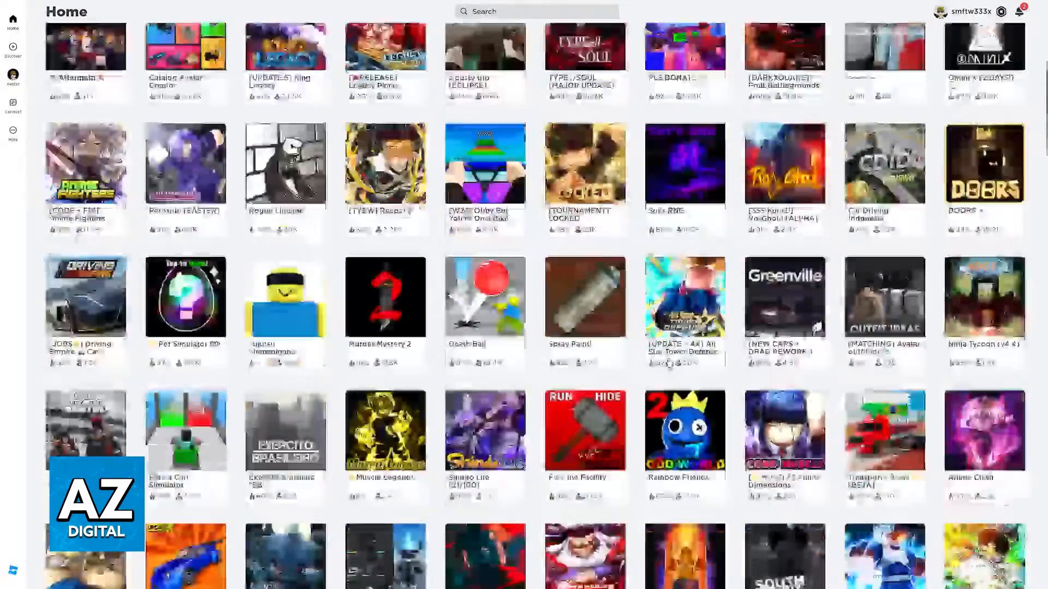
scroll(down, 3)
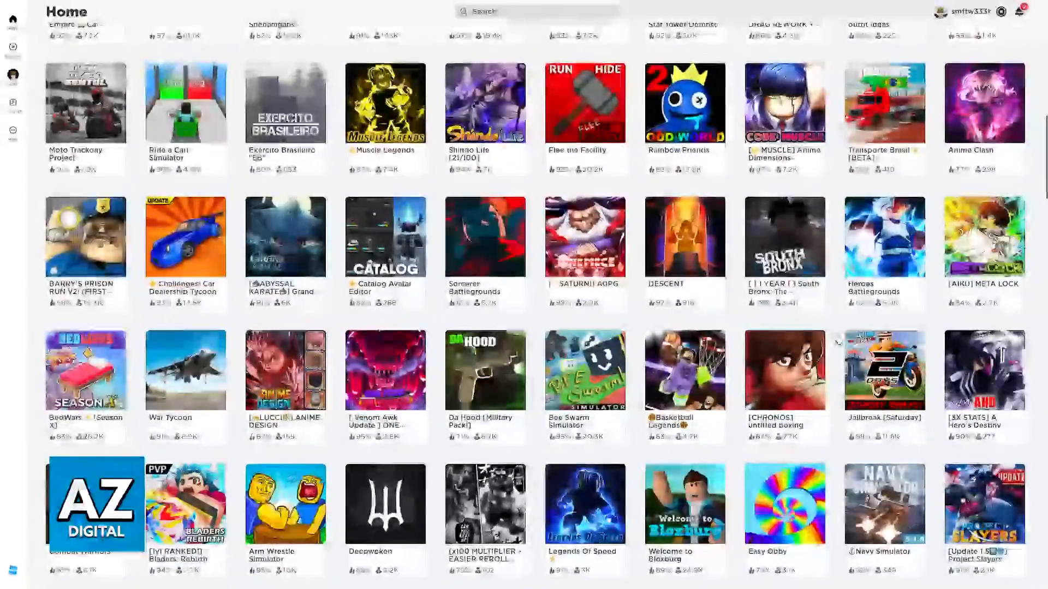
scroll(down, 3)
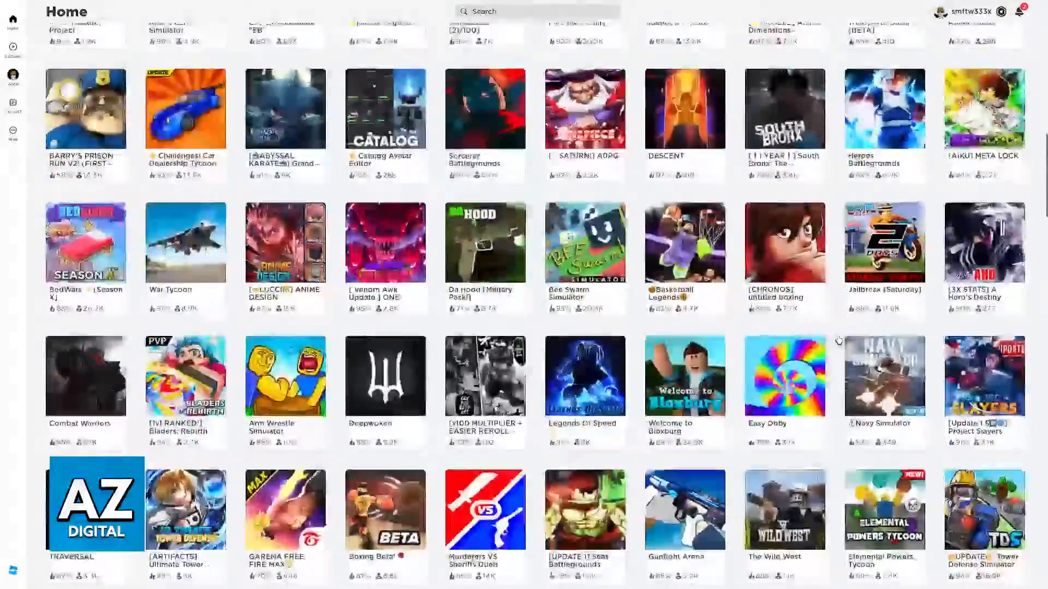
scroll(down, 3)
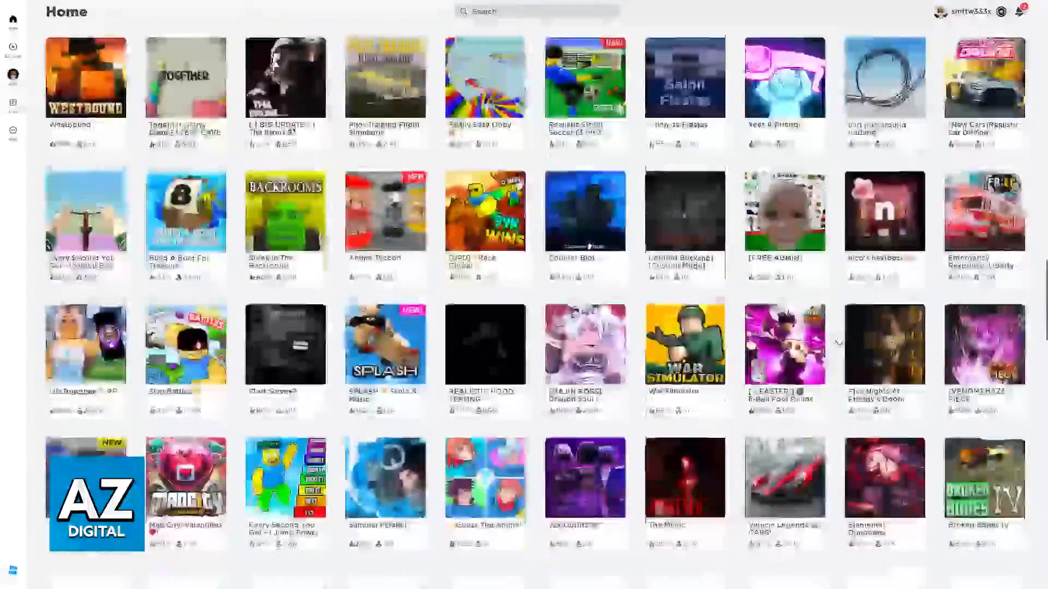
scroll(down, 3)
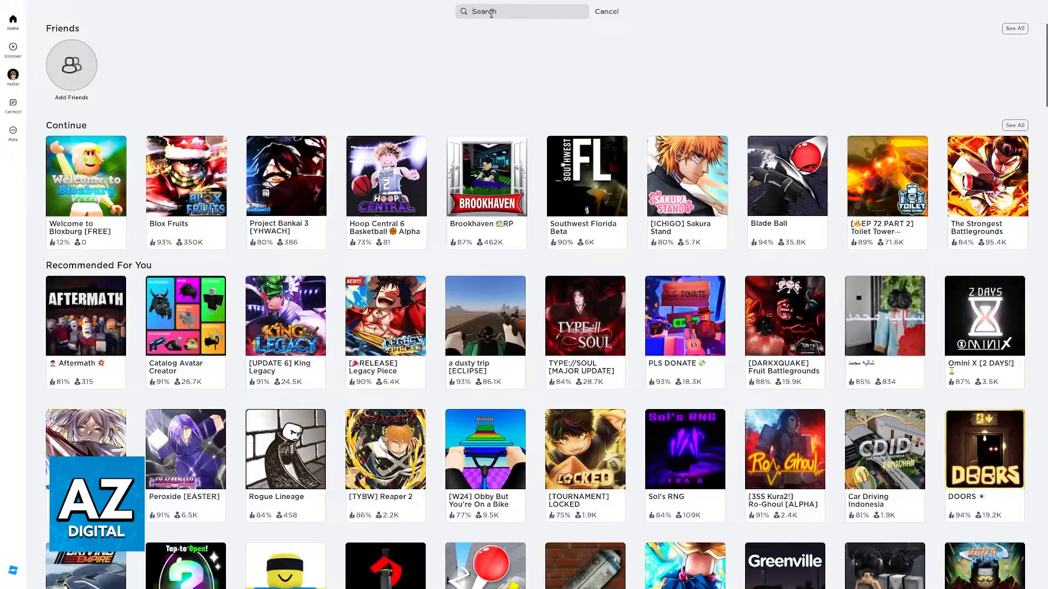
Step: Search Roblox experiences for "bloxburg"
text(b)
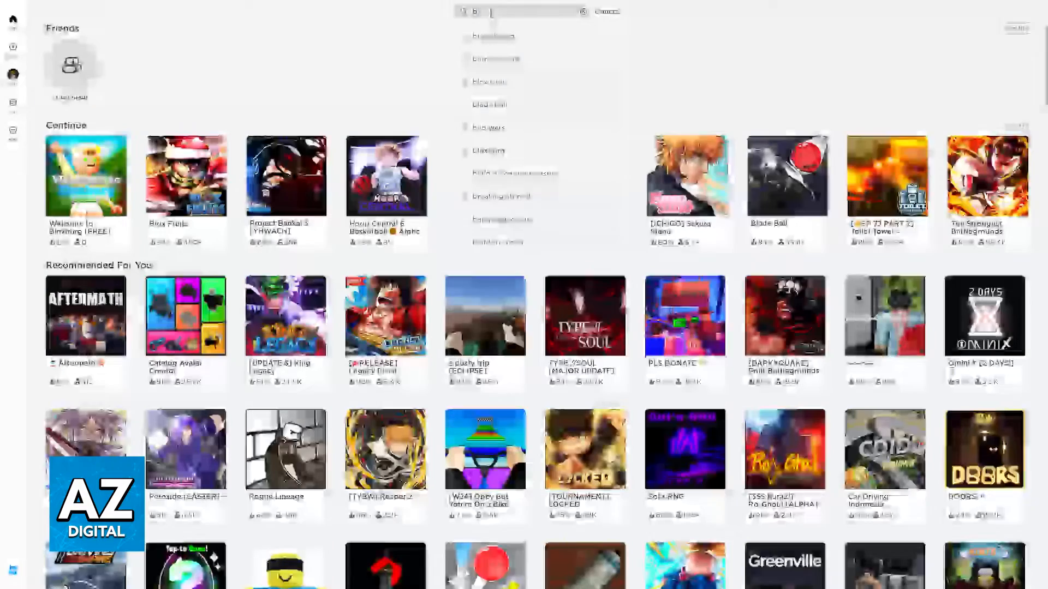
key(Return)
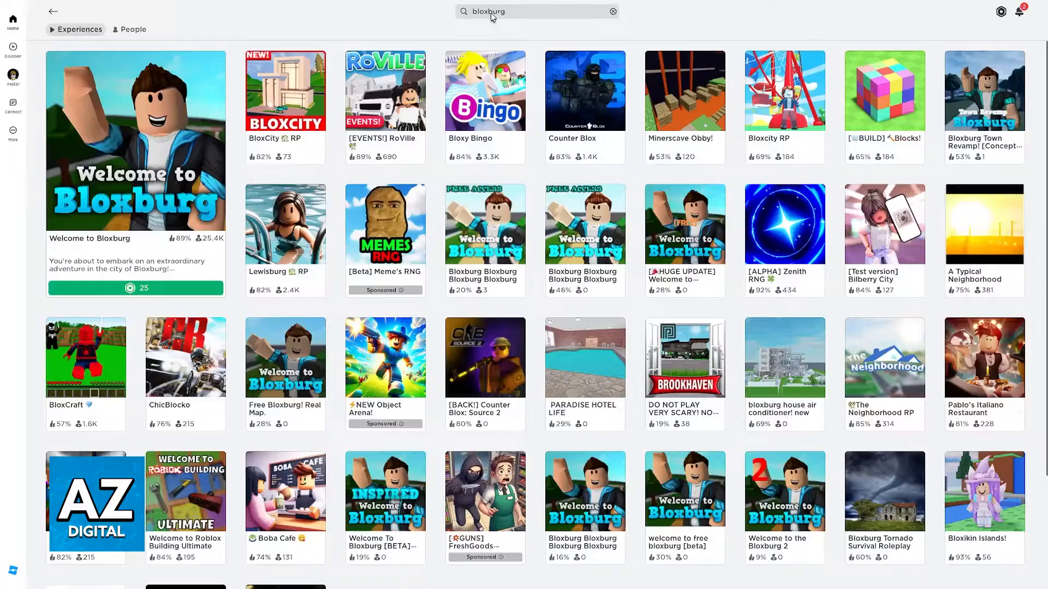
mouse_move(77, 113)
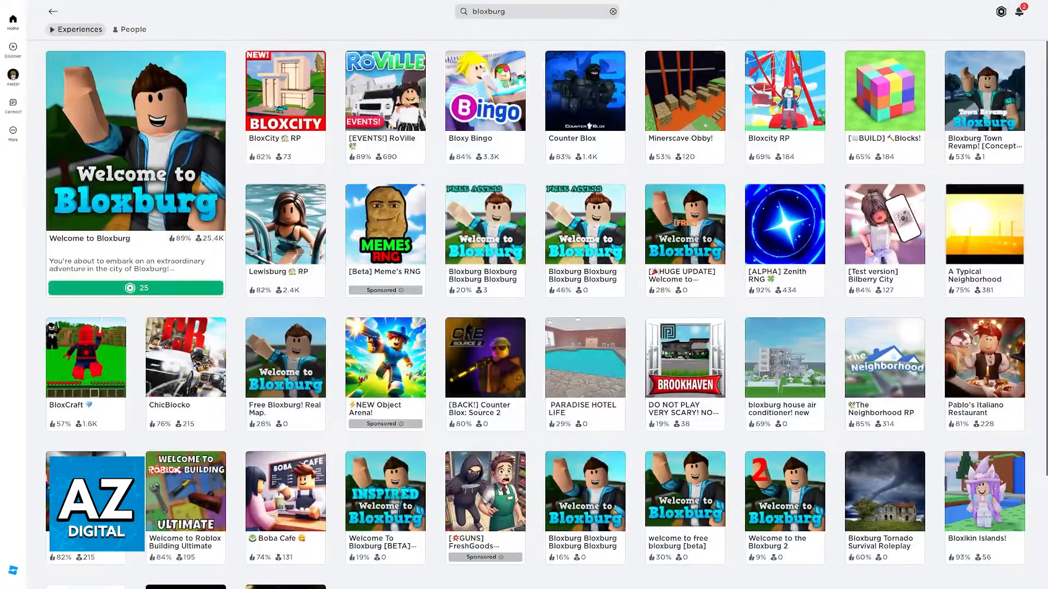
mouse_move(189, 152)
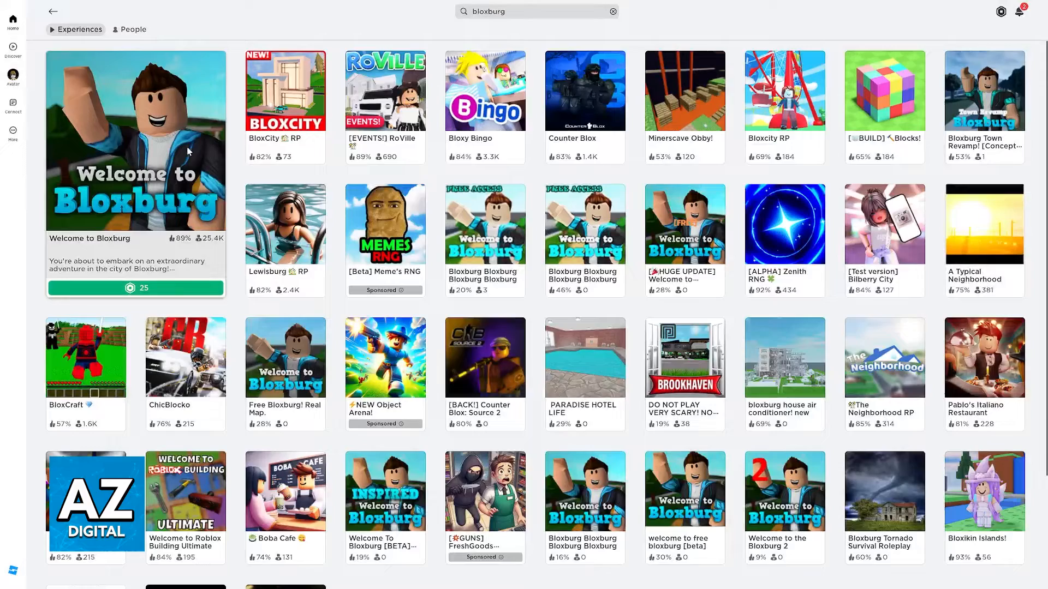
Step: Open Welcome to Bloxburg, decline the 25 Robux unlock, and return to results
click(136, 288)
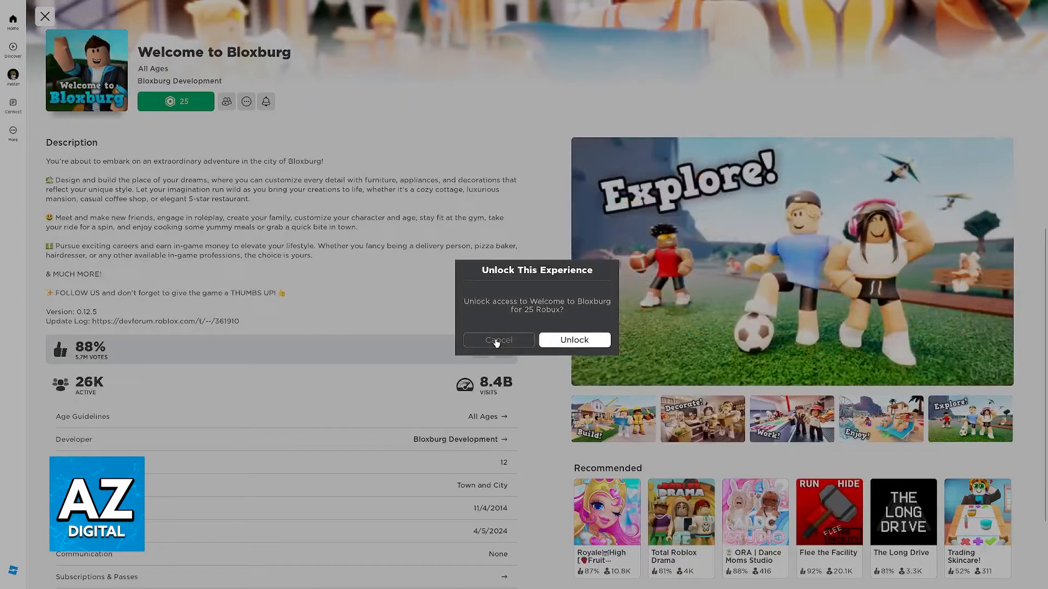
click(498, 339)
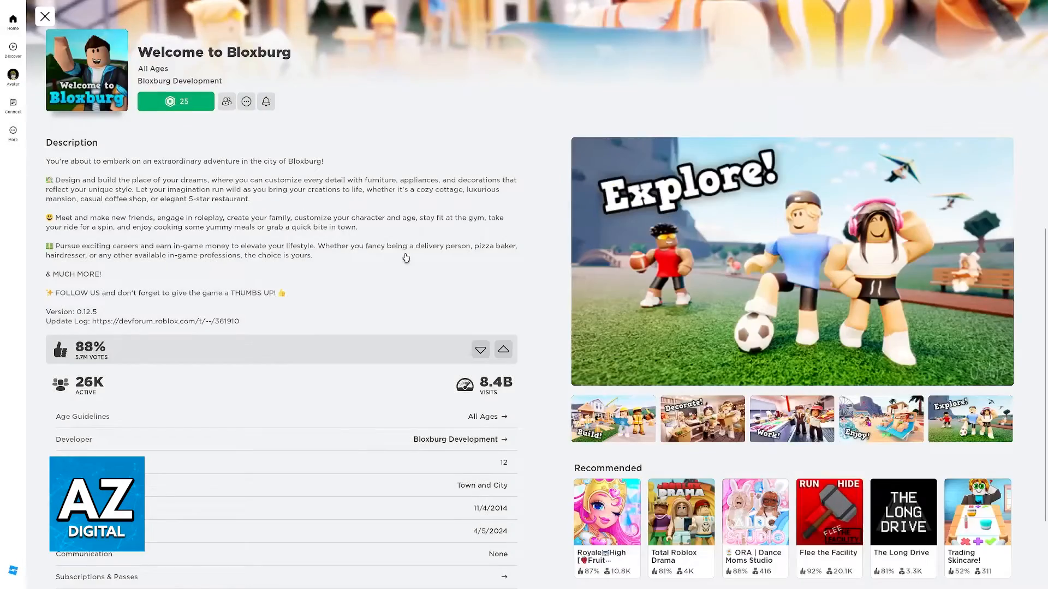
scroll(down, 3)
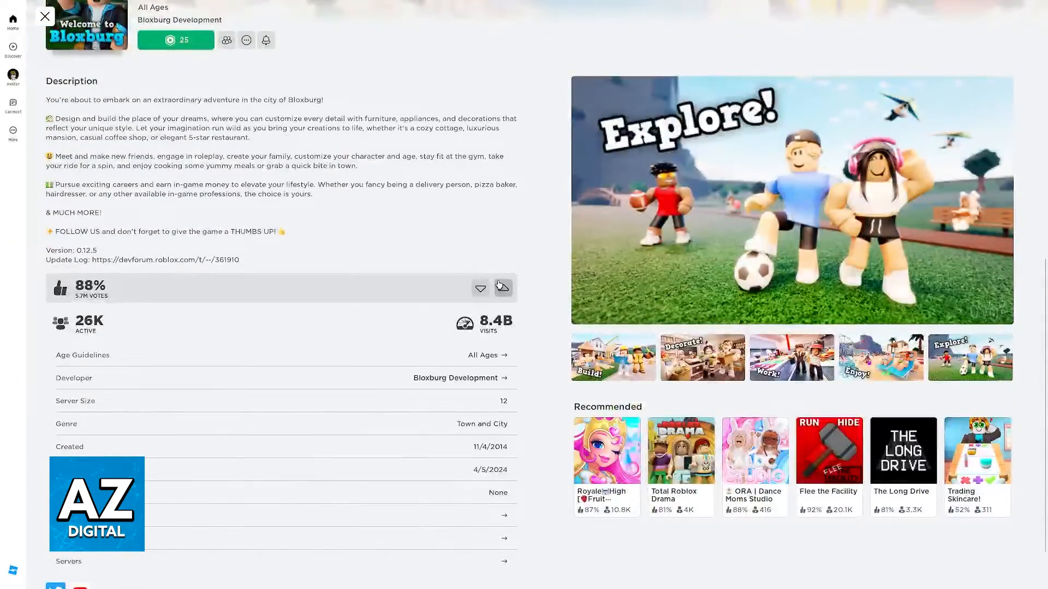
click(44, 15)
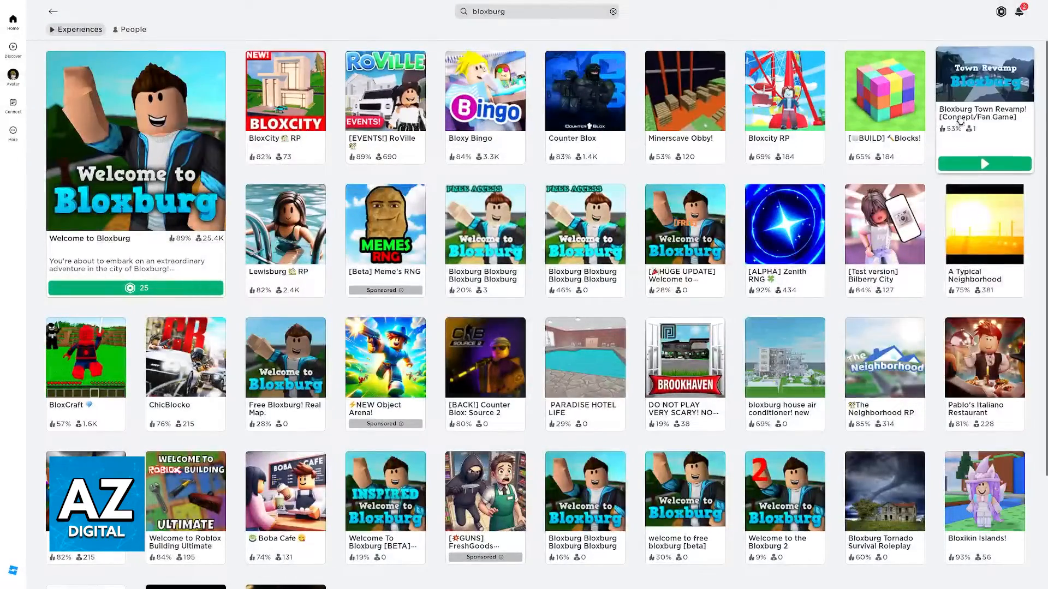
mouse_move(585, 207)
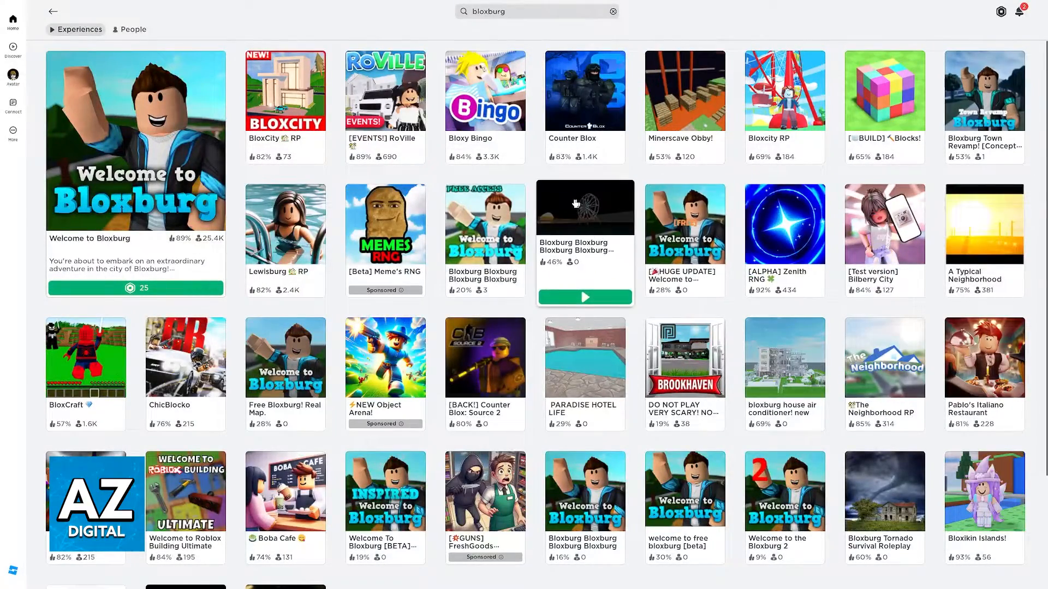
mouse_move(484, 224)
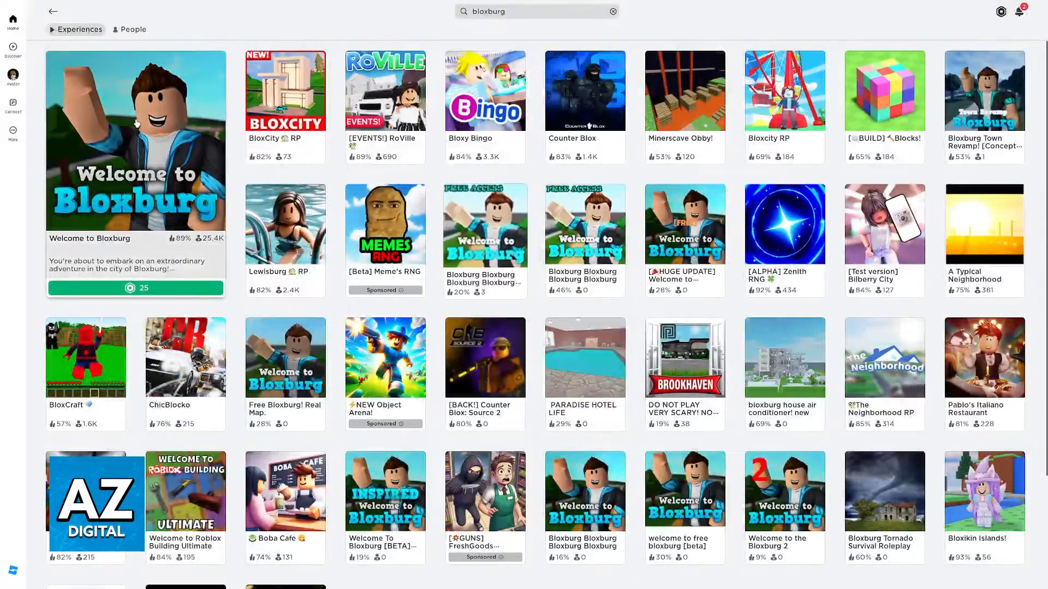
Step: Reopen Welcome to Bloxburg and advance its gallery from Build to Decorate
click(135, 140)
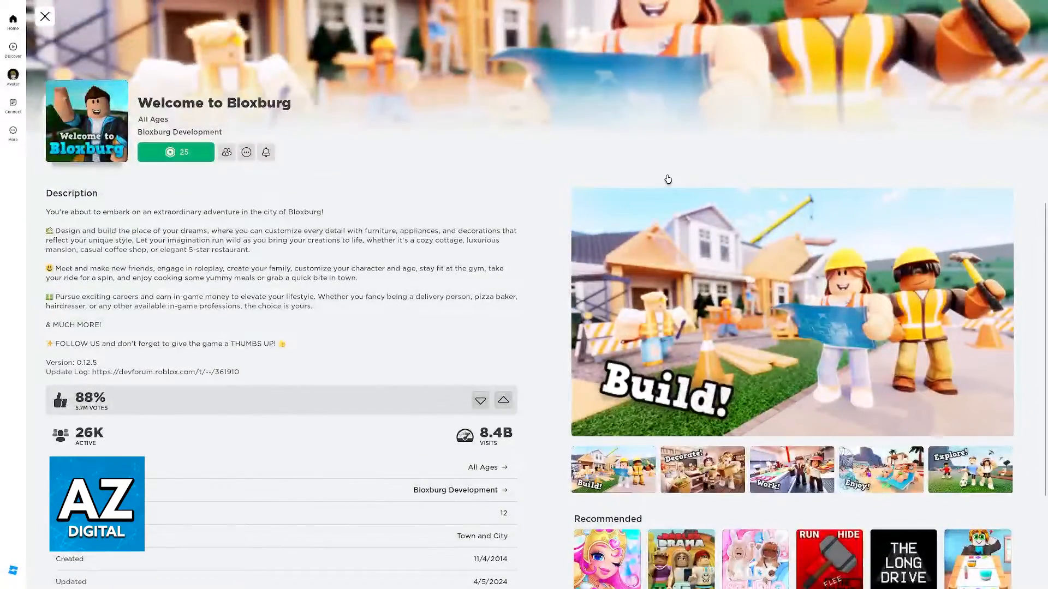
click(702, 469)
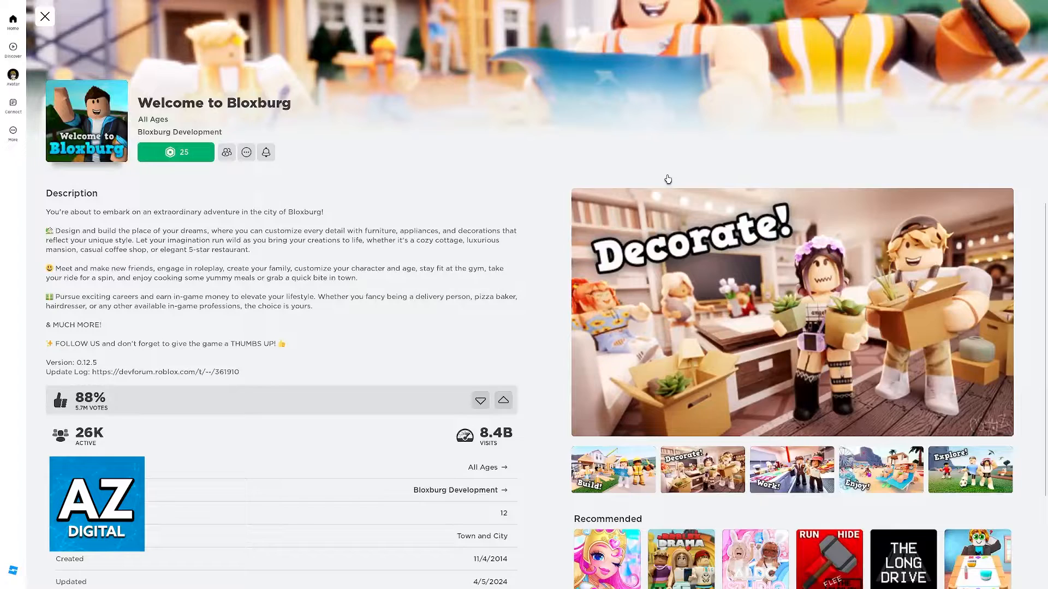